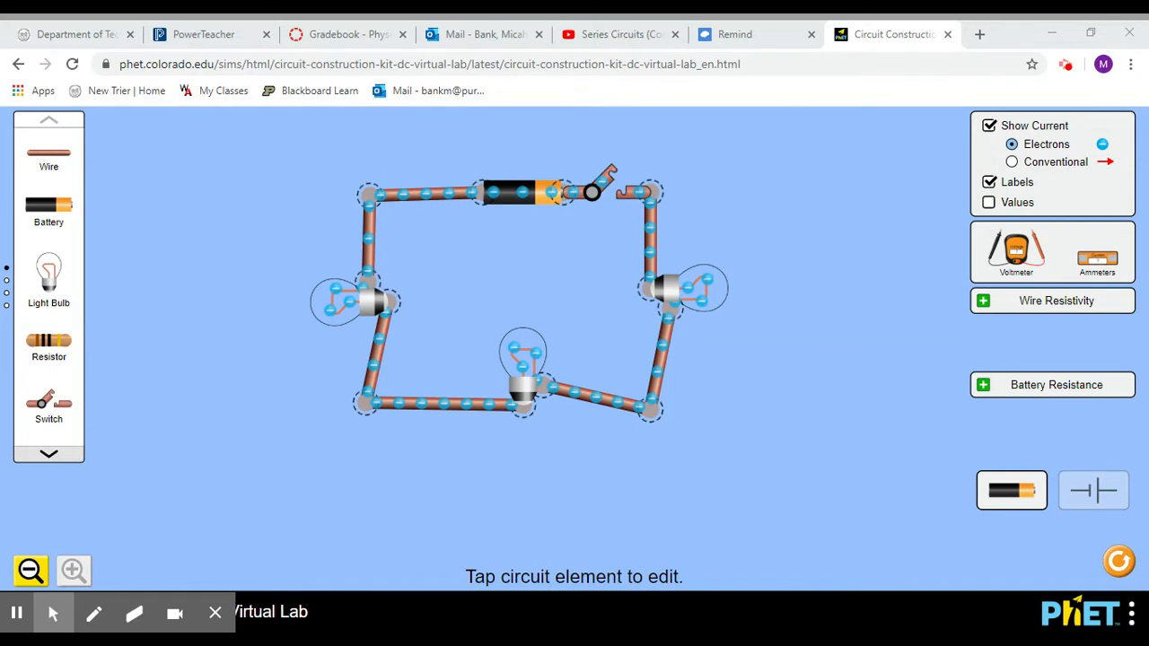
pyautogui.moveTo(517, 212)
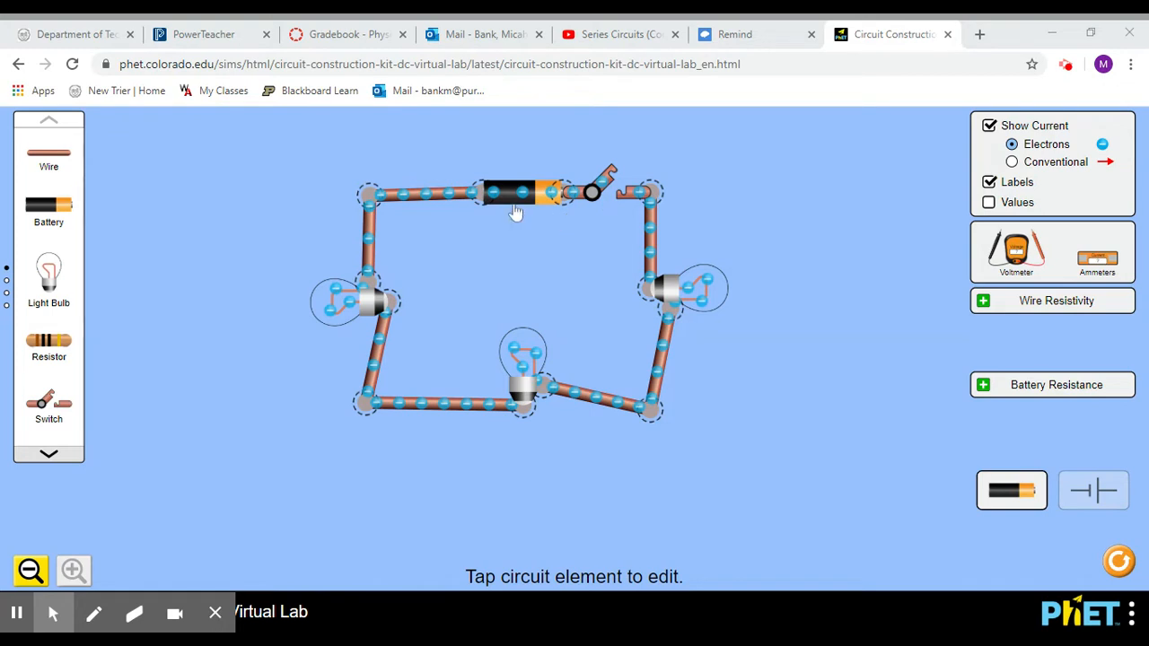
pyautogui.moveTo(517, 223)
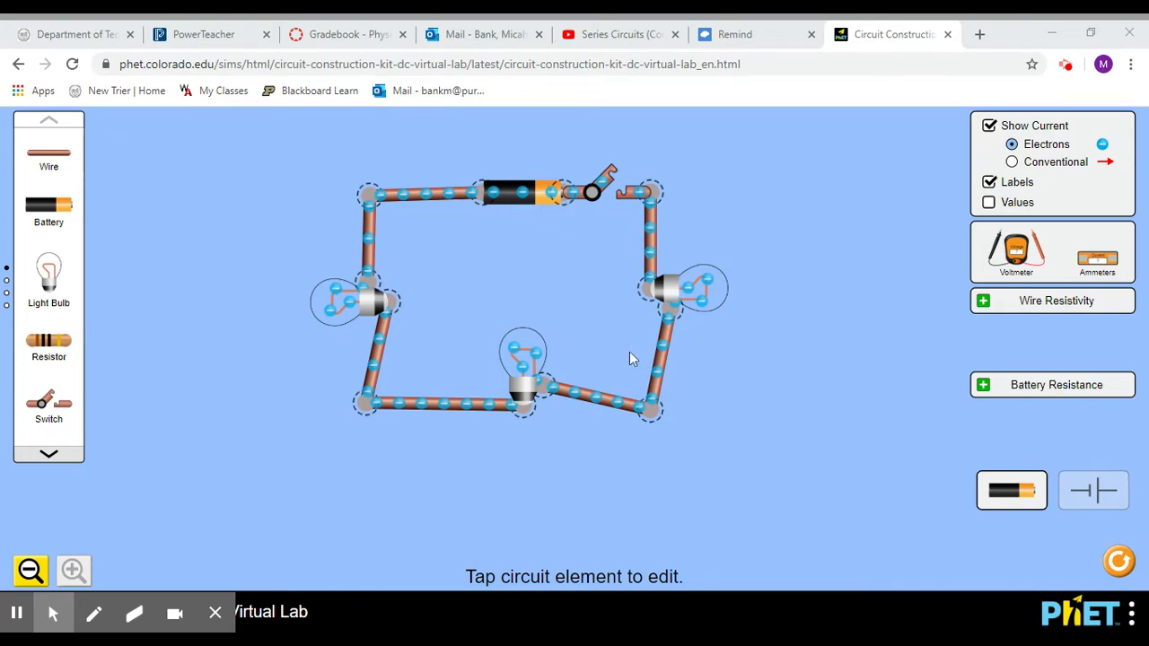
pyautogui.moveTo(619, 188)
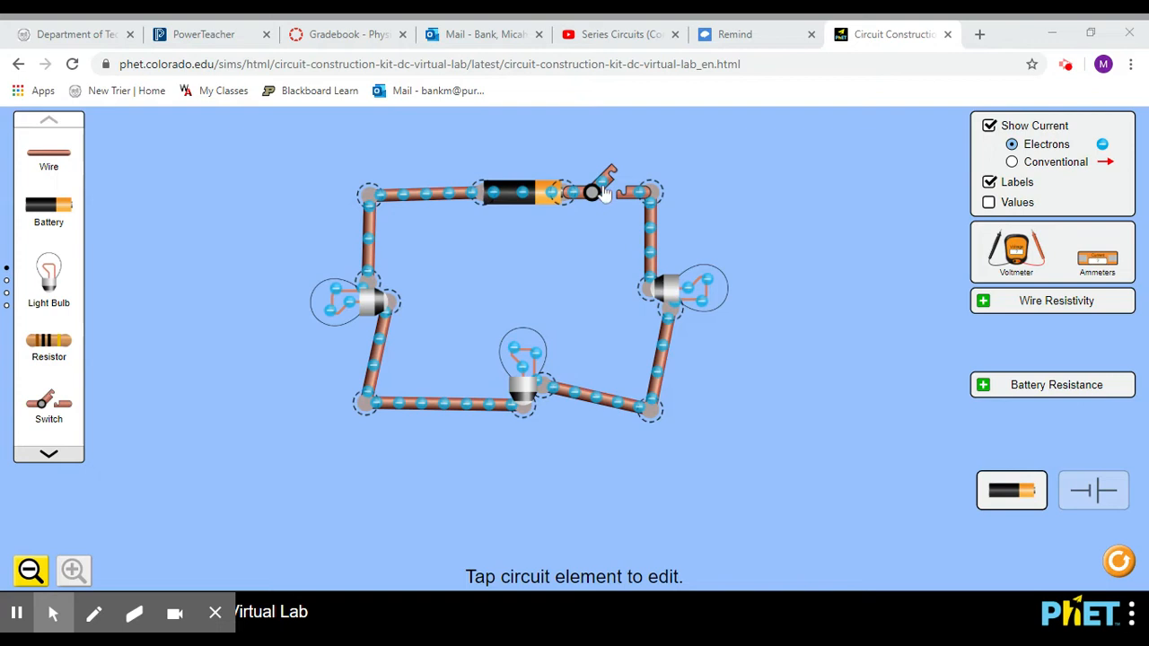
# - Close the switch beside the battery so all three series bulbs light up
pyautogui.click(601, 190)
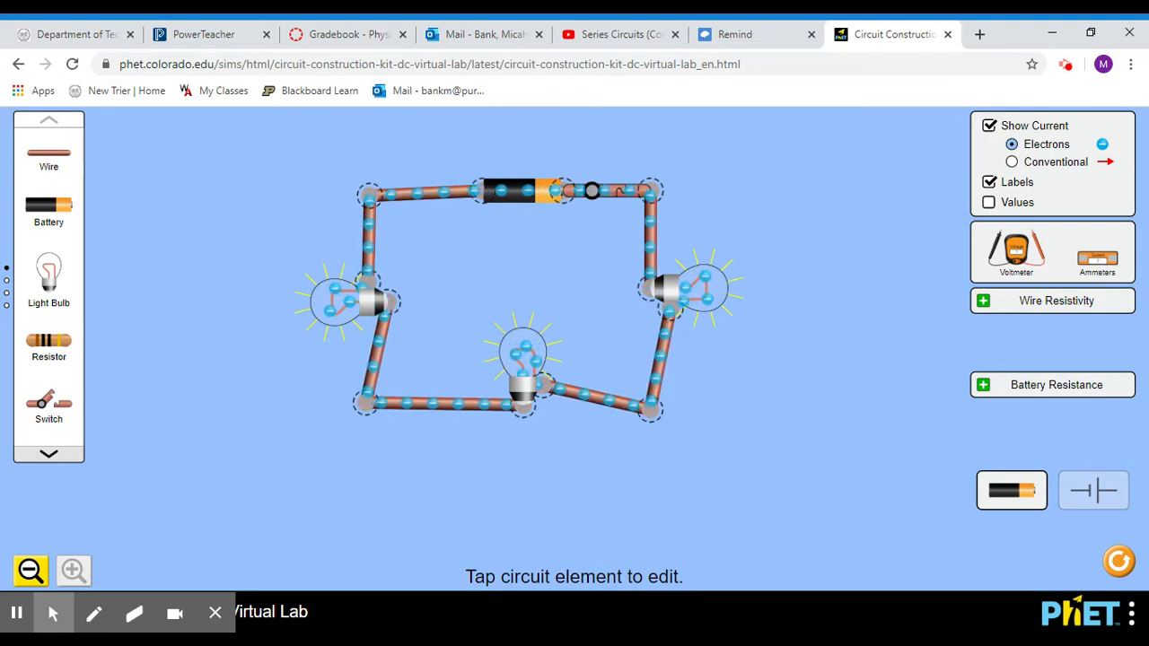
# - Drag a meter from the toolbox onto the workspace and remove the wire beside the battery
pyautogui.click(1017, 251)
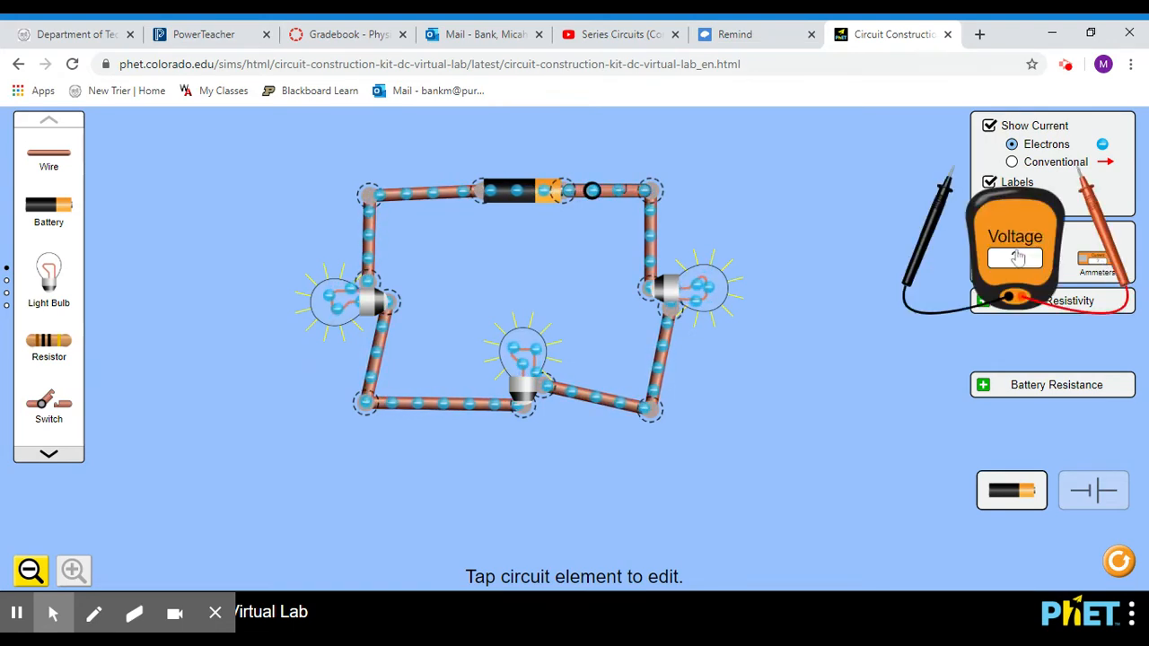
pyautogui.moveTo(1014, 255); pyautogui.dragTo(668, 440)
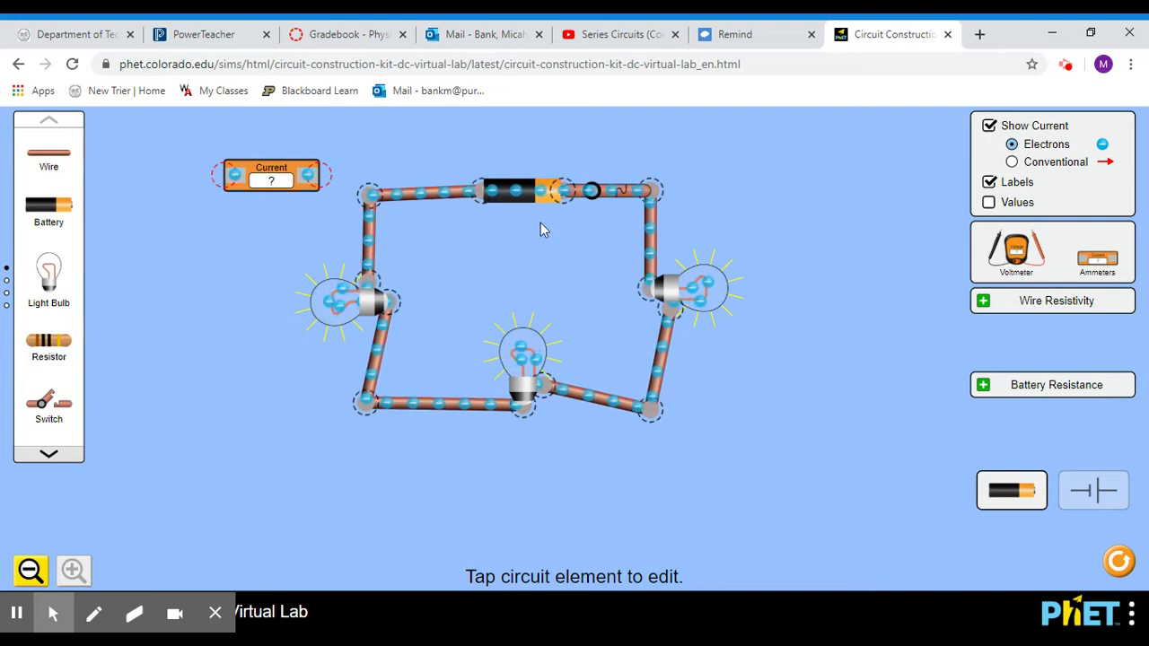
pyautogui.click(422, 190)
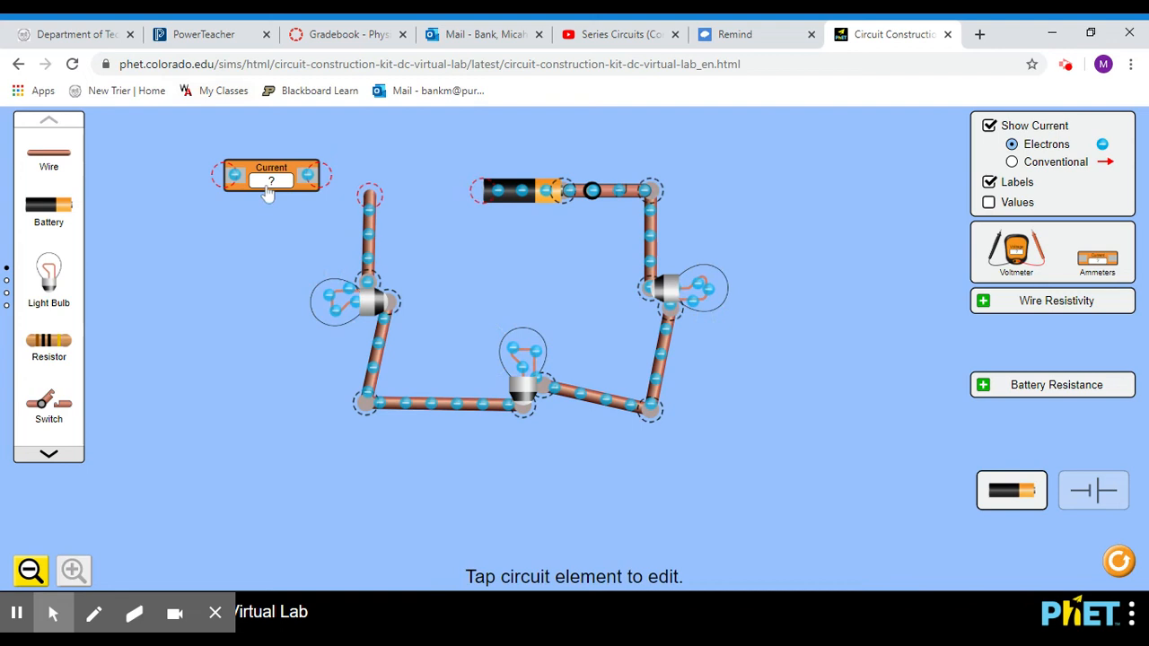
# - Wire an ammeter into the gap beside the battery and clear the bottom wire for a second ammeter, both reading 0.30 A
pyautogui.moveTo(271, 180); pyautogui.dragTo(417, 198)
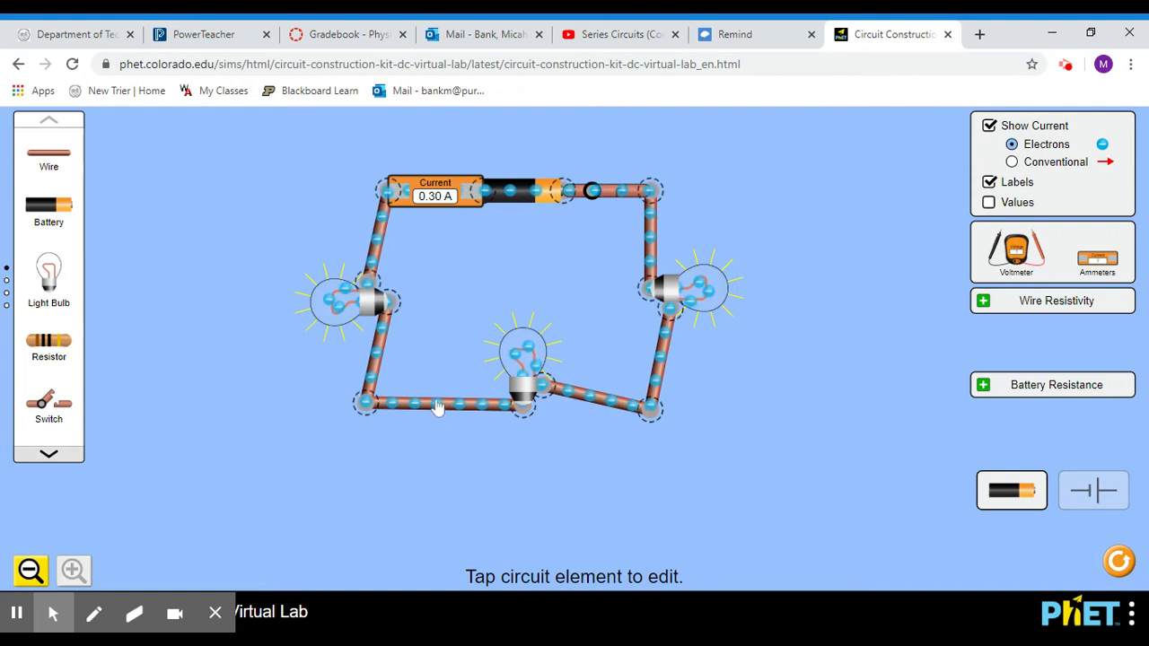
pyautogui.click(440, 406)
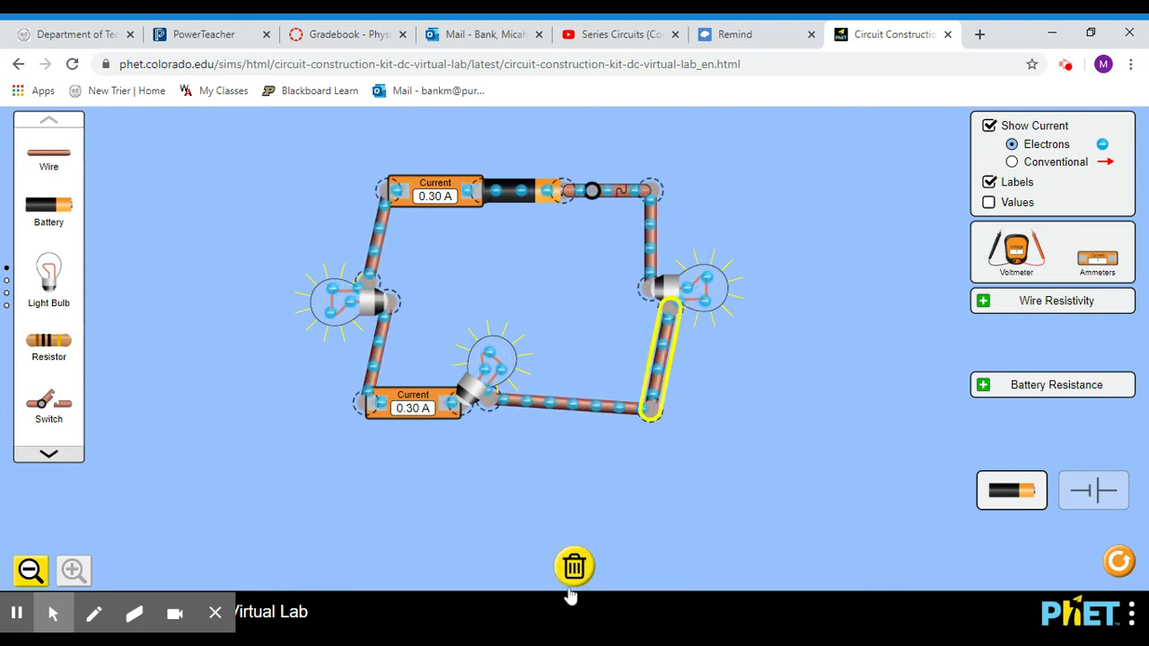
# - Replace the right-side wire with a third ammeter and select the left bulb to raise its resistance to 14 ohms
pyautogui.click(575, 566)
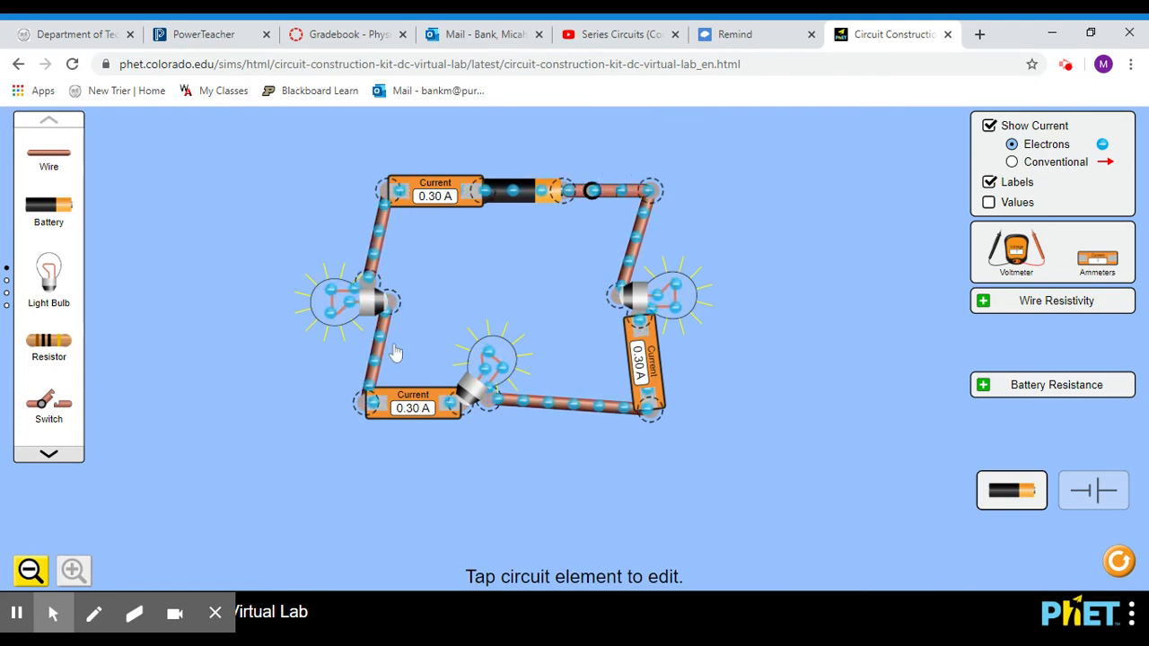
pyautogui.moveTo(791, 232)
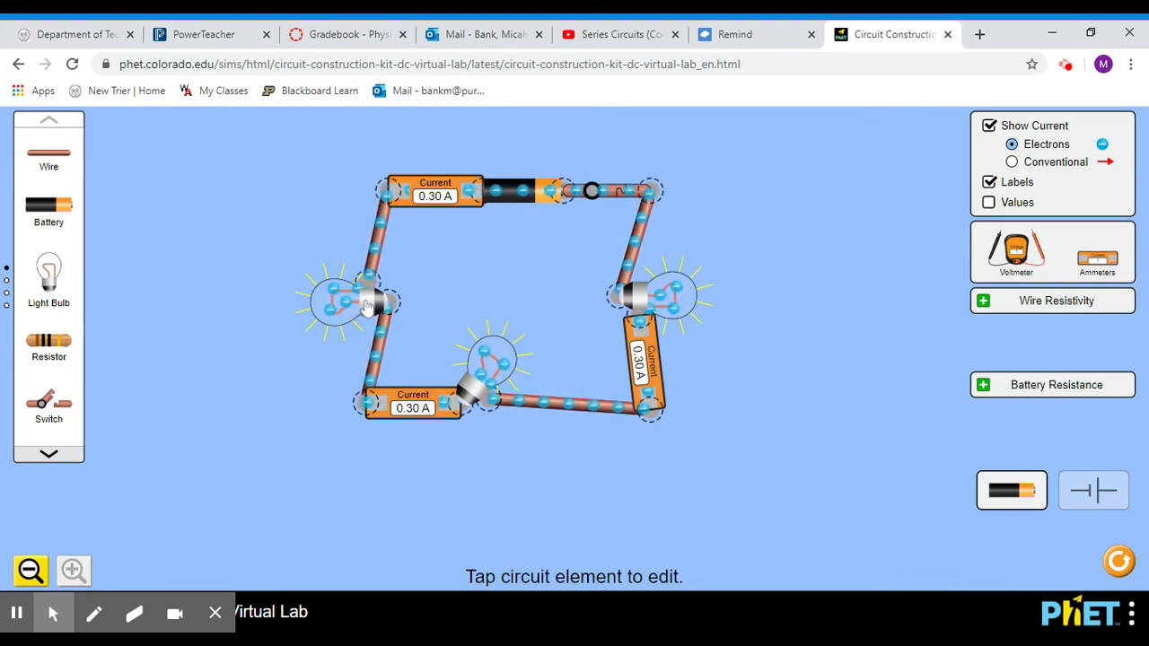
pyautogui.click(349, 302)
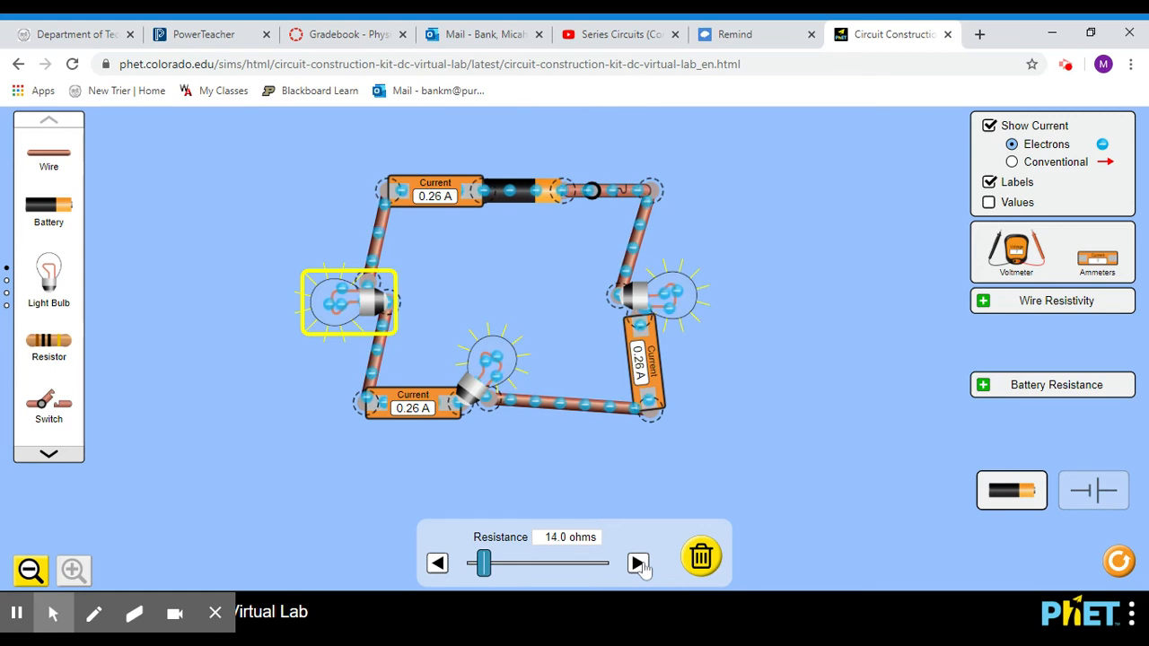
# - Raise the left bulb's resistance to 16 ohms so all ammeters read 0.25 A, then finish editing
pyautogui.click(637, 563)
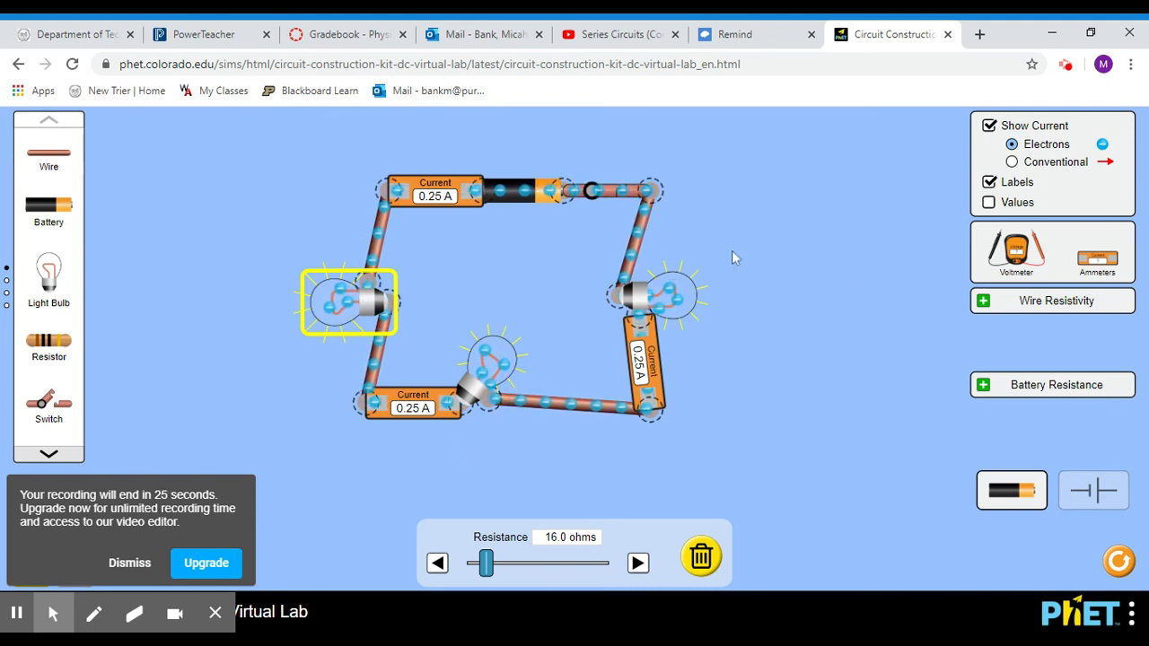
pyautogui.click(1017, 249)
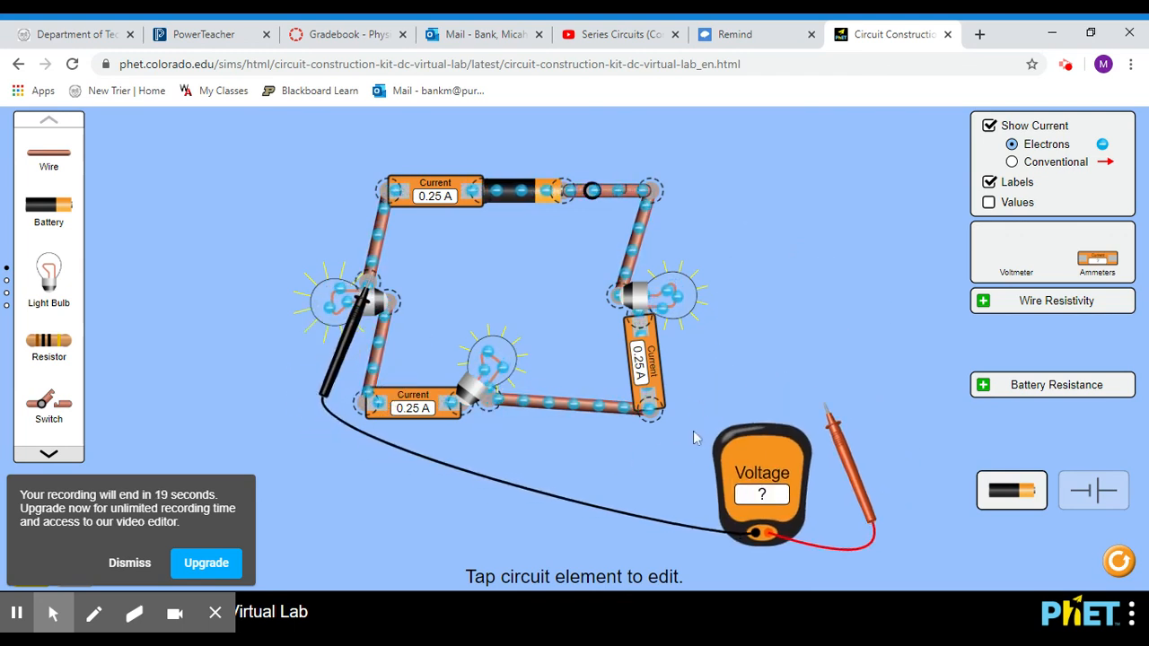
# - Place the voltmeter's red and black probes across the middle bulb to read its 2.50 V drop
pyautogui.moveTo(826, 413); pyautogui.dragTo(404, 359)
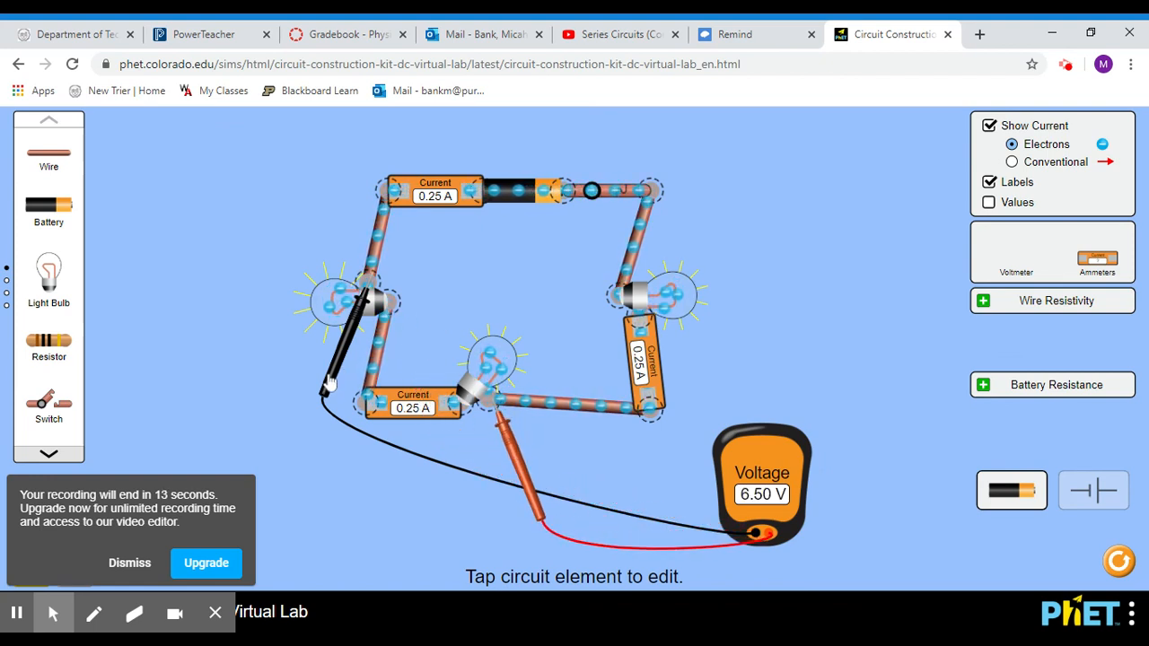
pyautogui.moveTo(331, 395); pyautogui.dragTo(435, 503)
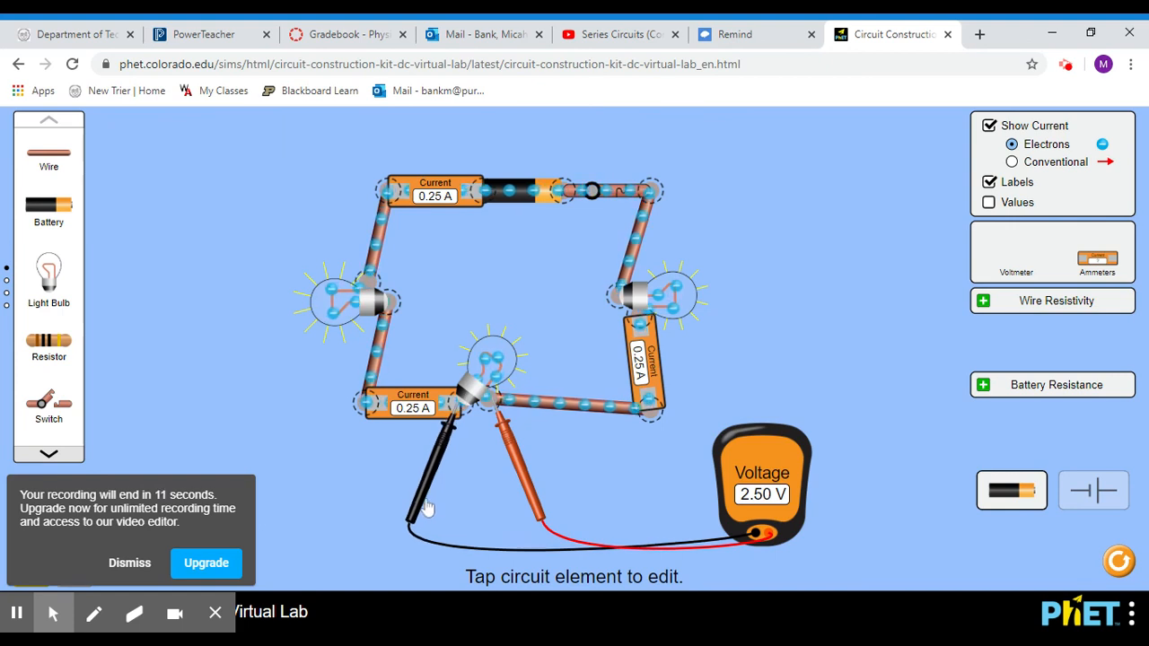